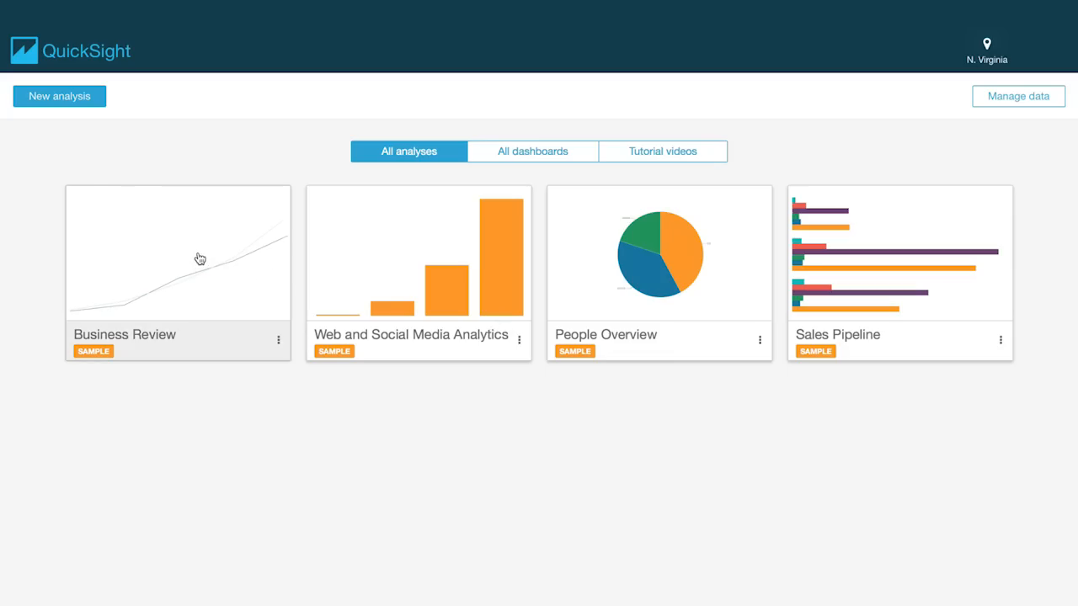
Open the Business Review sample analysis and scroll down below its existing charts.
click(177, 253)
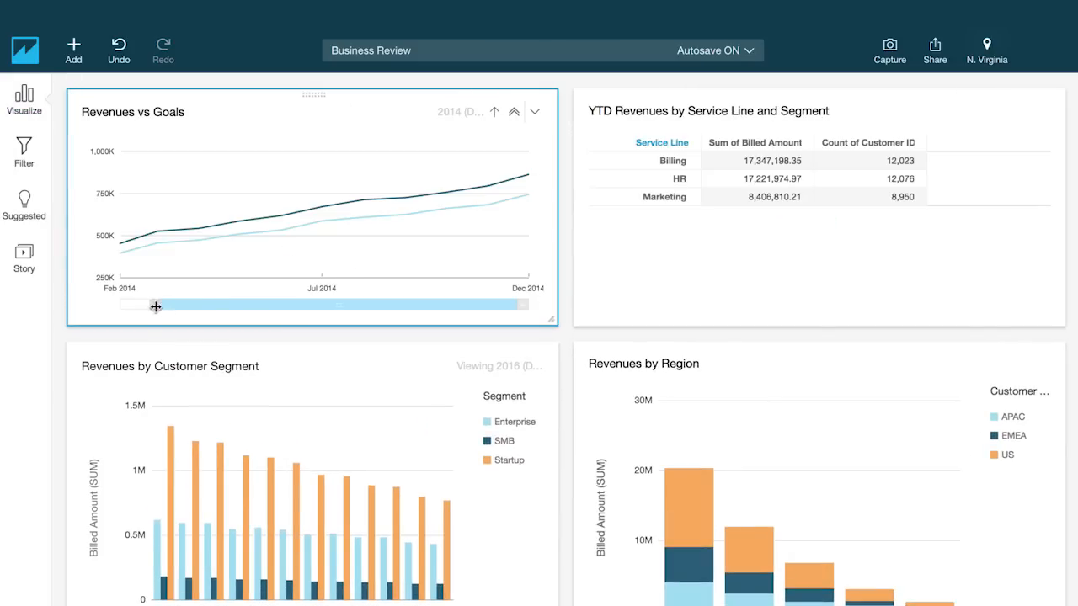
scroll(down, 3)
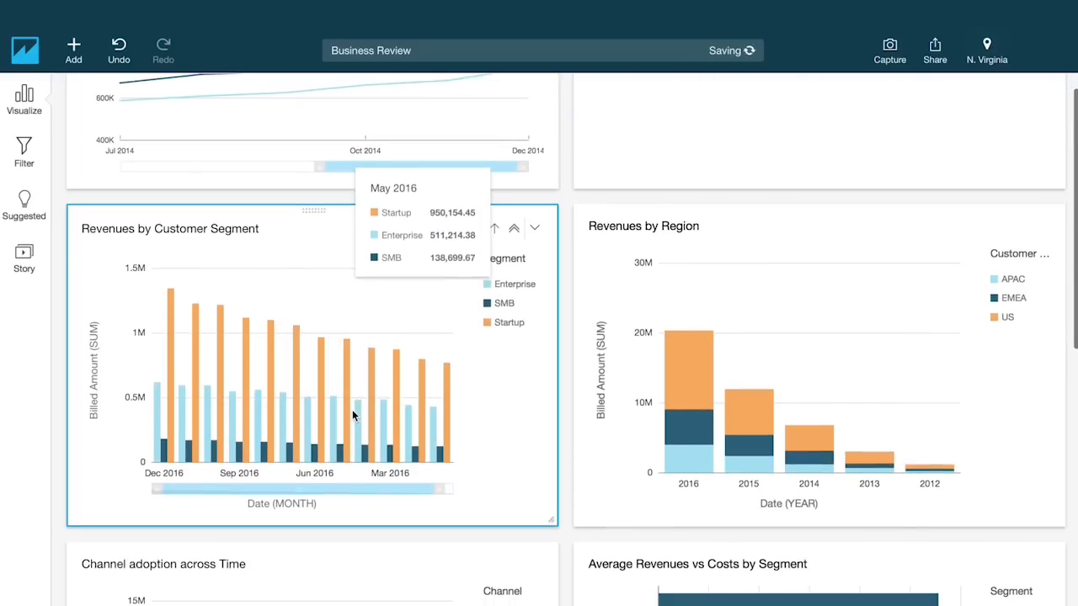
scroll(down, 3)
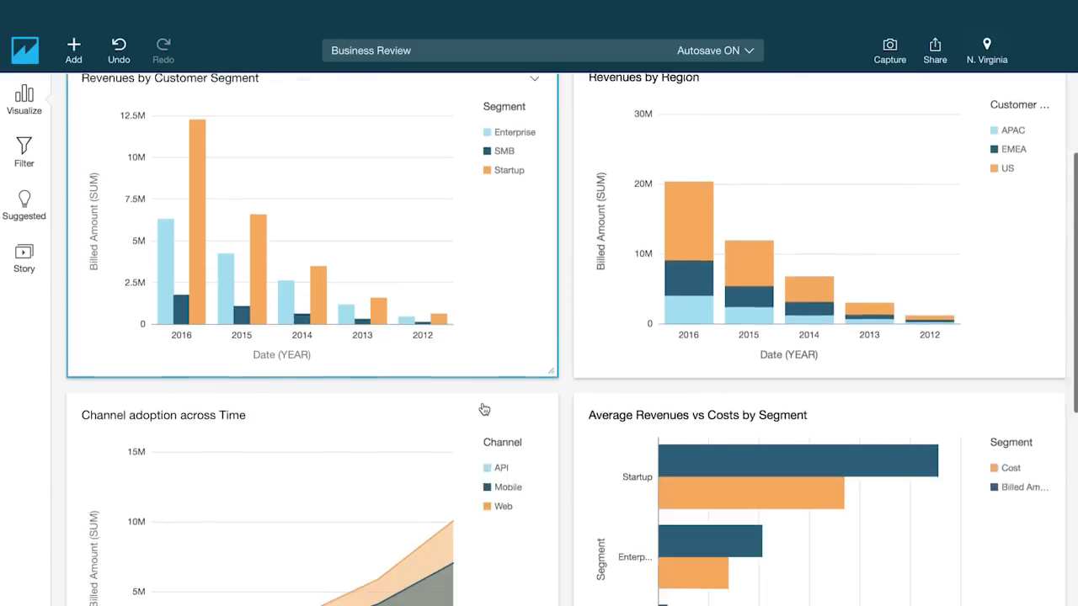
scroll(down, 3)
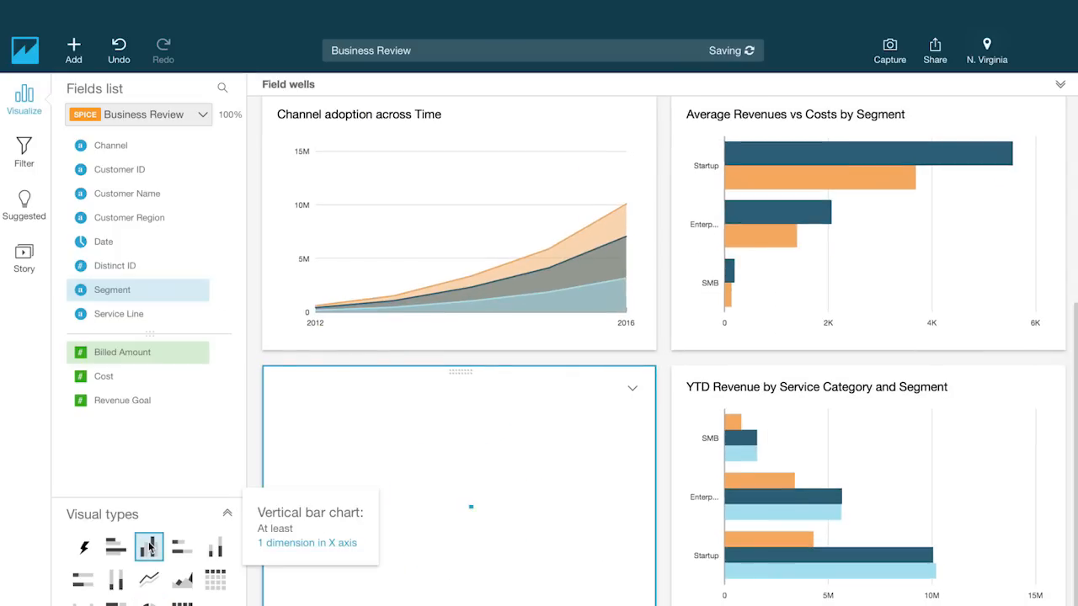
click(148, 547)
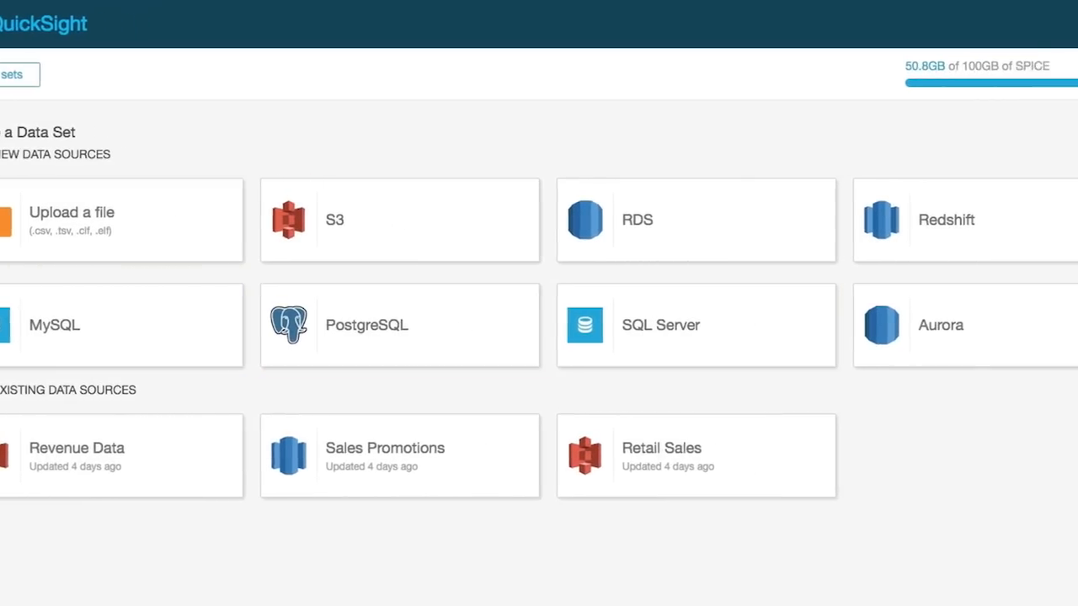
Choose the existing Retail Sales data source for the new data set.
scroll(right, 3)
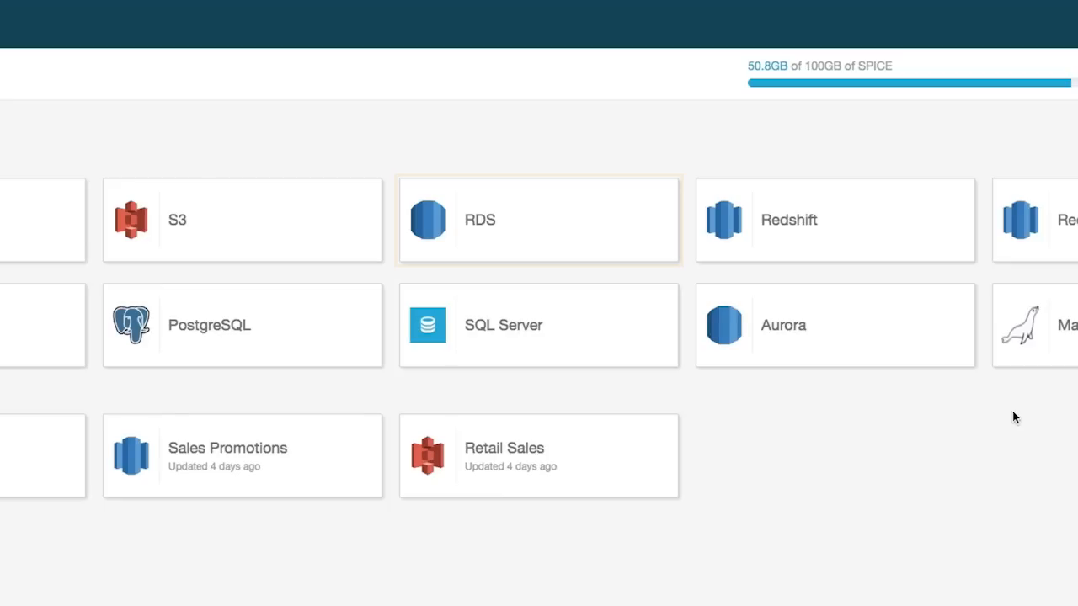
click(834, 219)
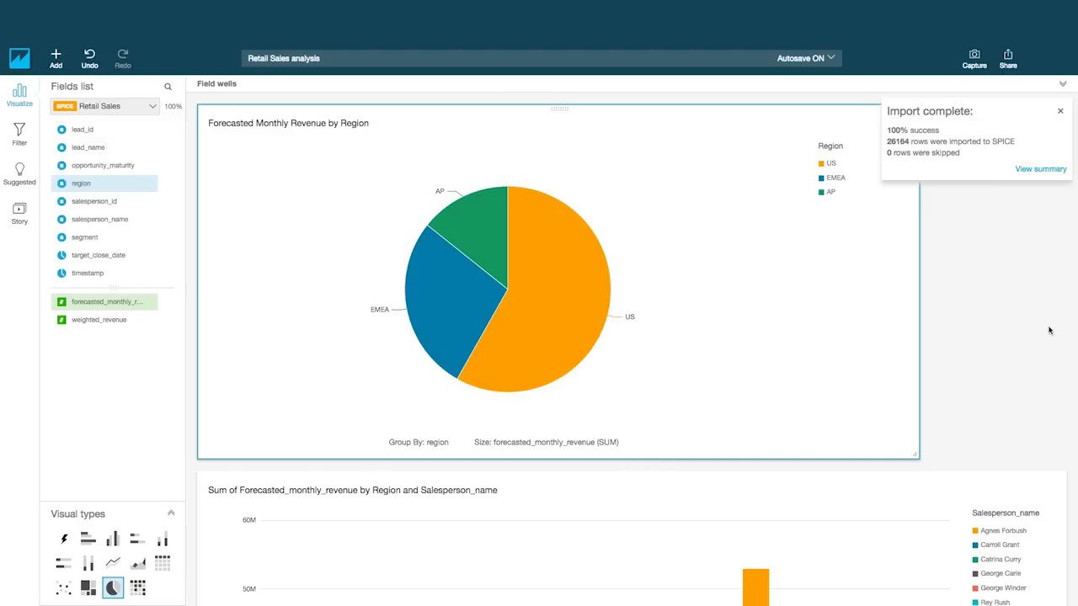
scroll(down, 3)
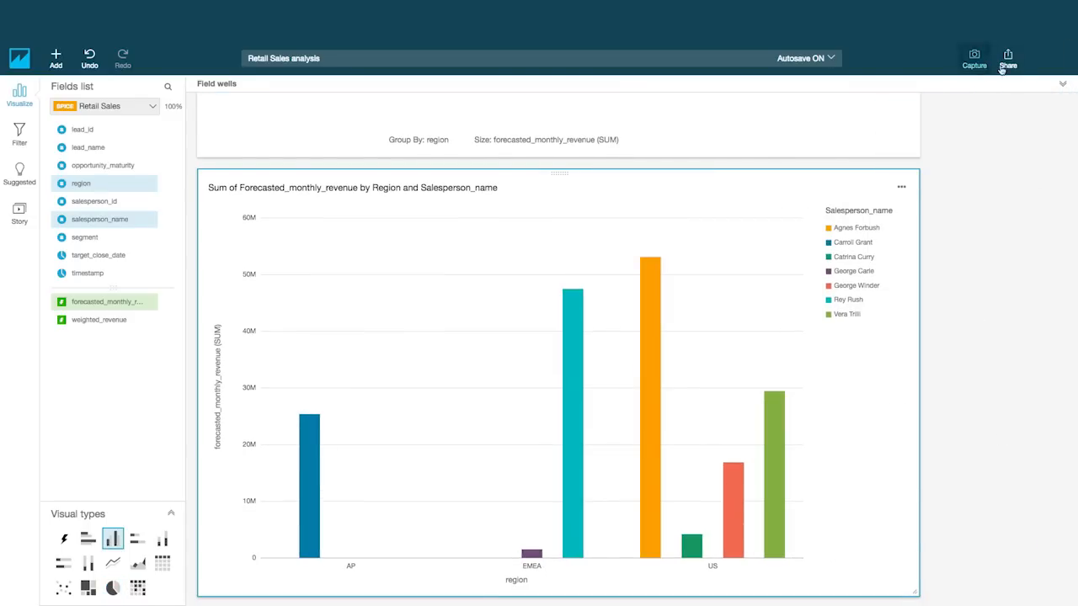
Add the suggested colleague to the Retail Sales analysis share list as co-owner.
click(1007, 58)
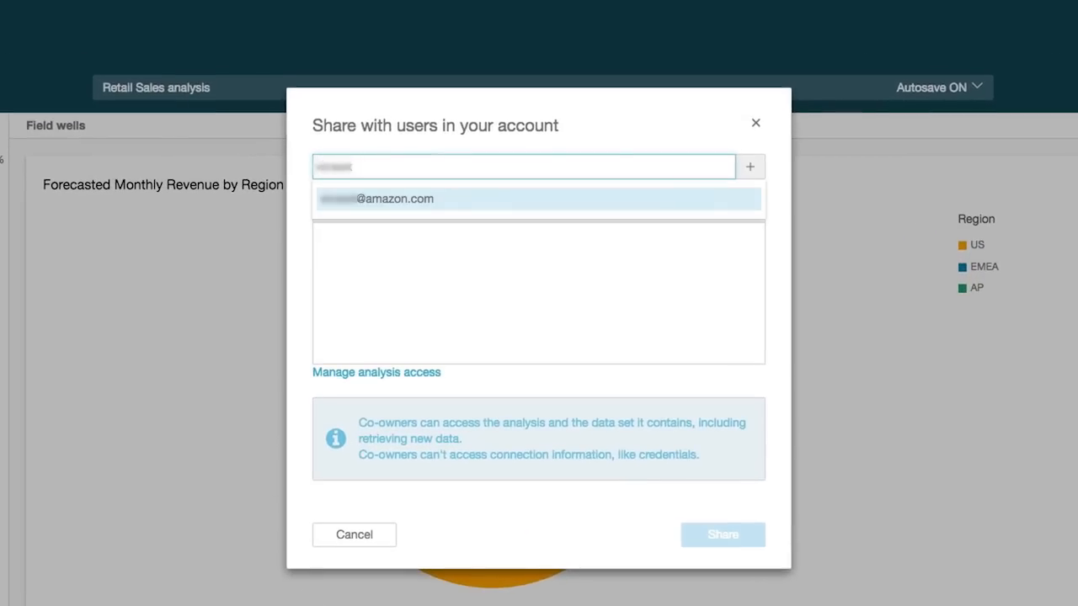
click(538, 199)
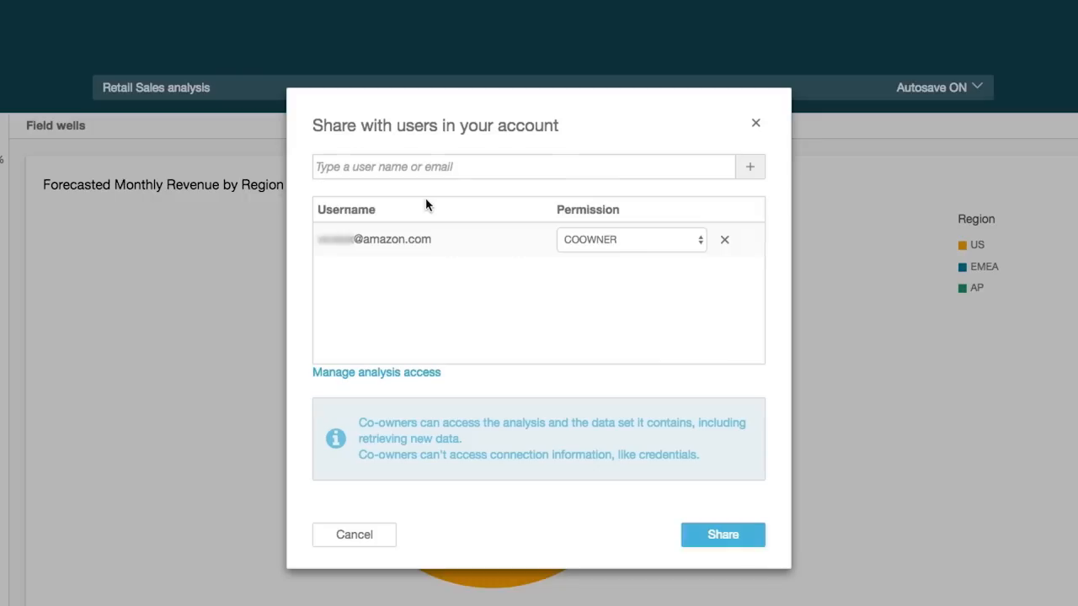